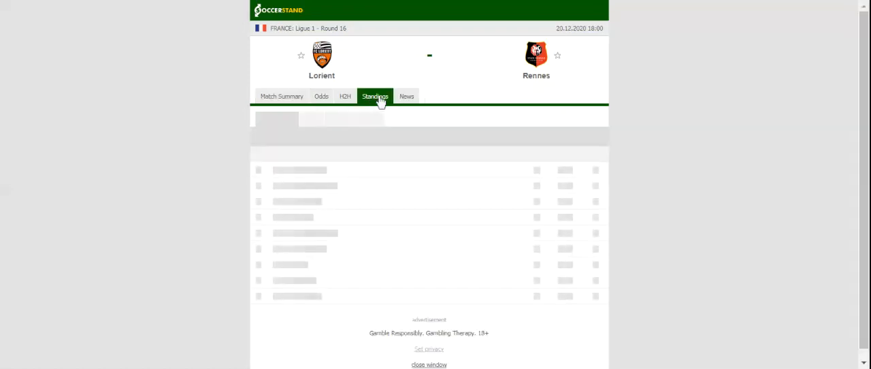
# Step: Load the Ligue 1 league table showing Rennes sixth on 25 points
pyautogui.click(375, 96)
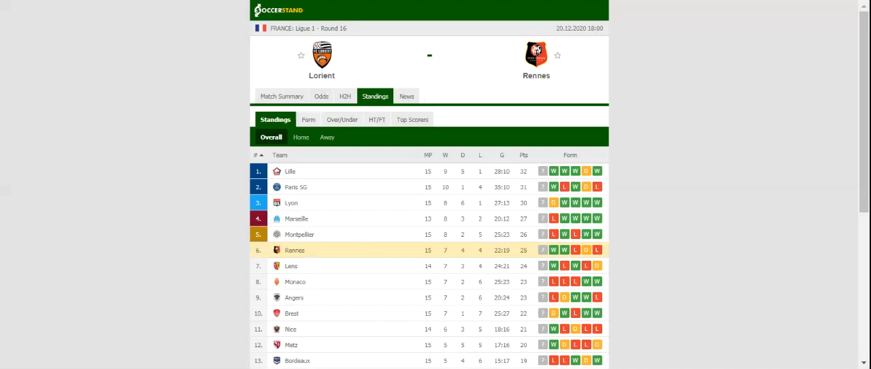
pyautogui.moveTo(163, 15)
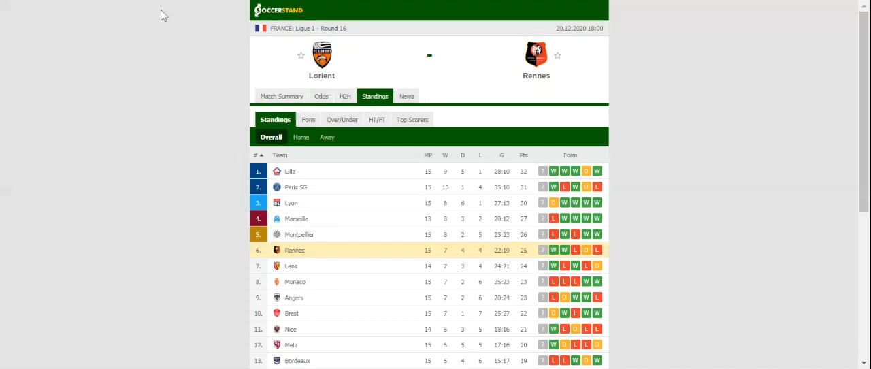
# Step: Load the H2H view listing Lorient's and Rennes' recent matches and past meetings
pyautogui.click(345, 96)
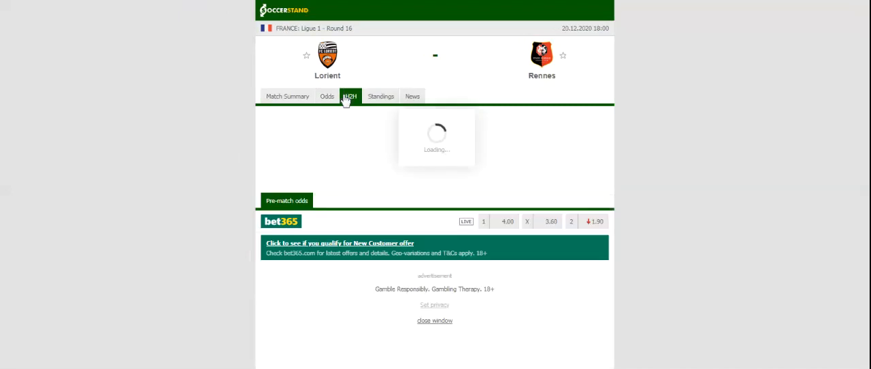
pyautogui.click(349, 96)
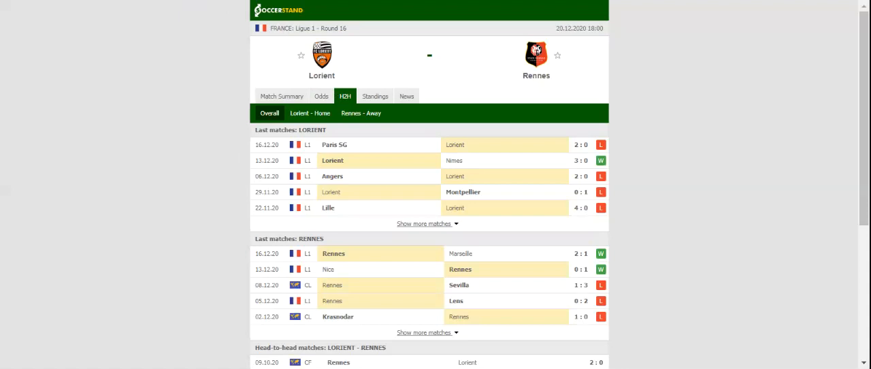
pyautogui.moveTo(340, 88)
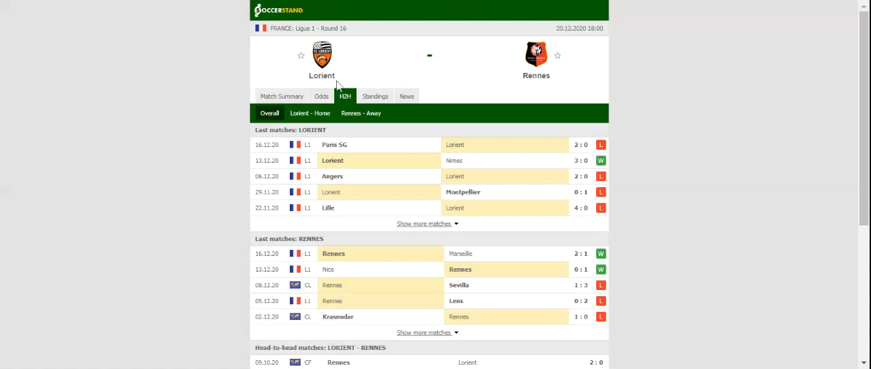